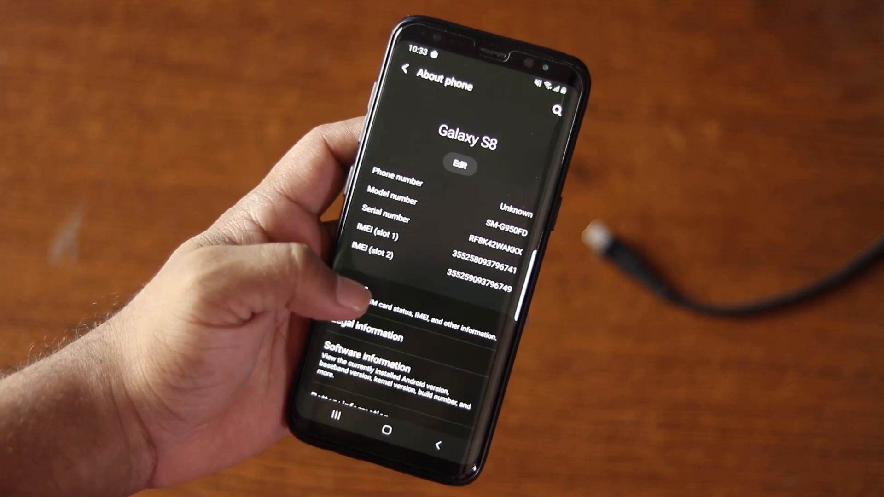
Scroll to Build number in Software information and confirm developer mode with the current PIN
{"action": "scroll", "scroll_direction": "down", "scroll_amount": 3}
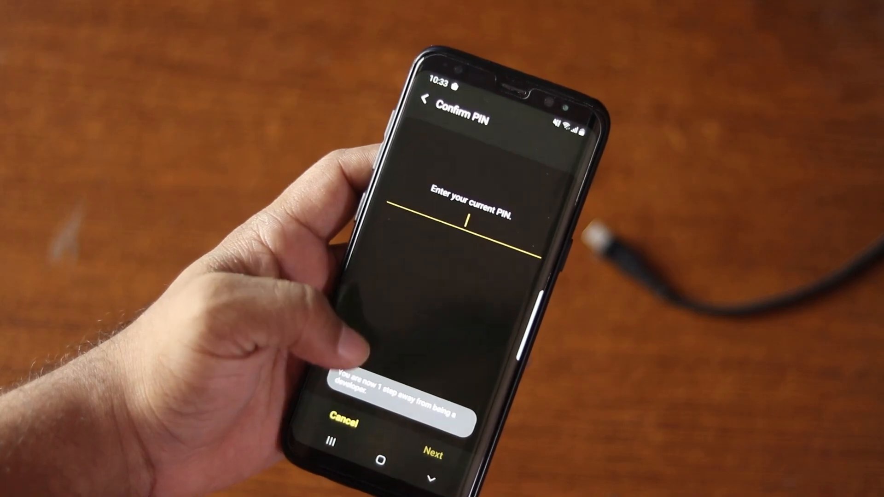
{"action": "left_click", "coordinate": [468, 220]}
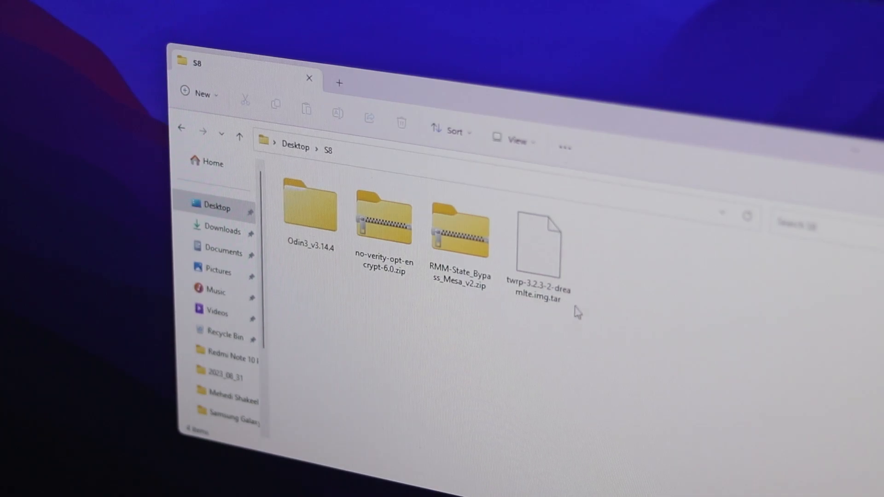
Select the RMM-bypass zip, the TWRP tar, then all S8 files, and clear the selection
{"action": "left_click", "coordinate": [309, 211]}
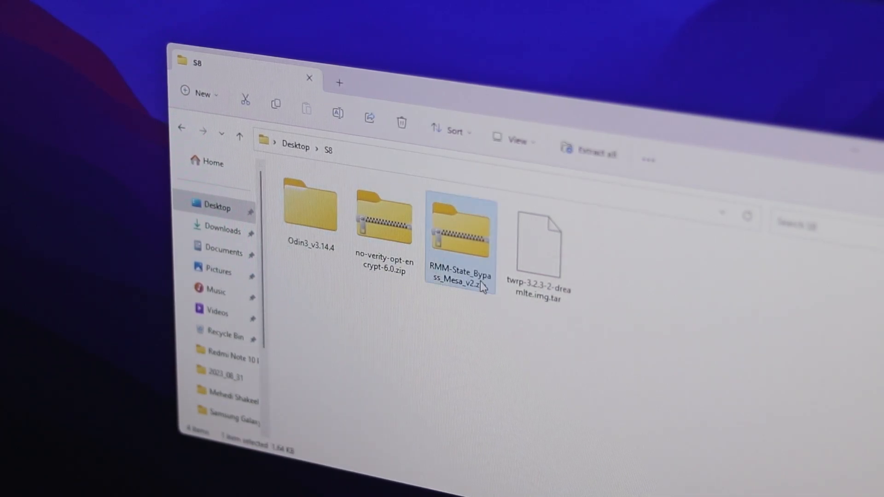
{"action": "left_click", "coordinate": [538, 240]}
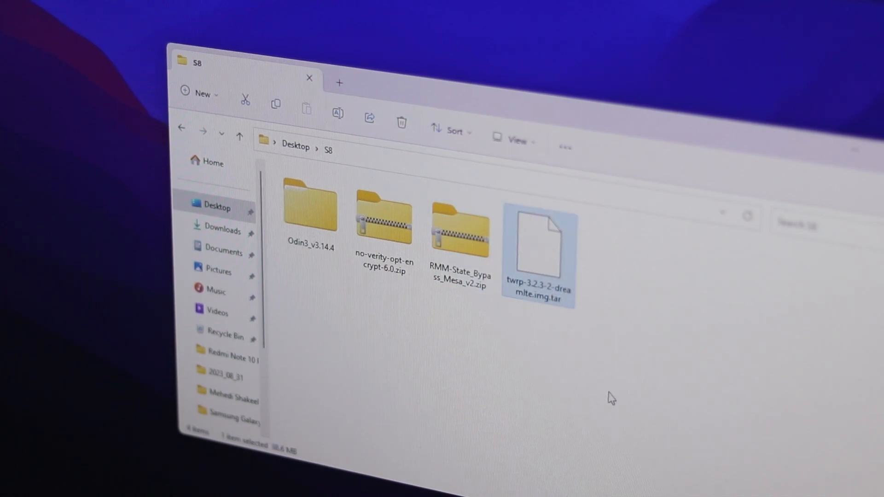
{"action": "key", "text": "ctrl+a"}
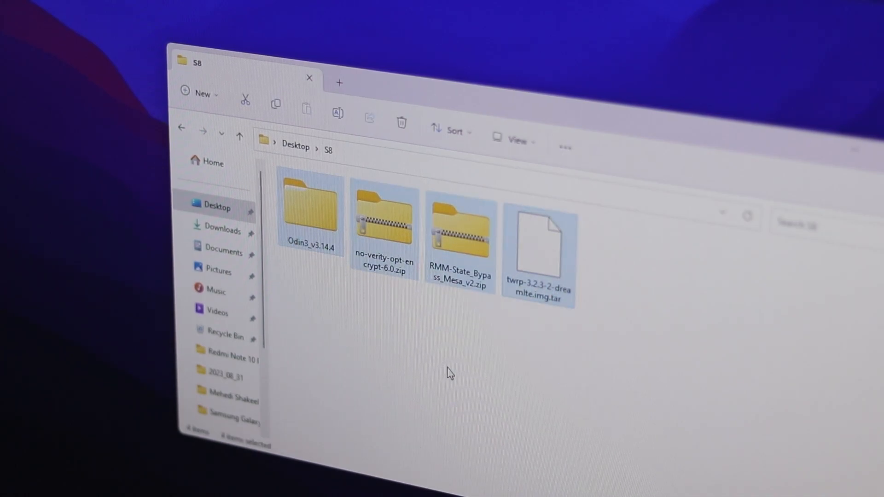
{"action": "left_click", "coordinate": [449, 373]}
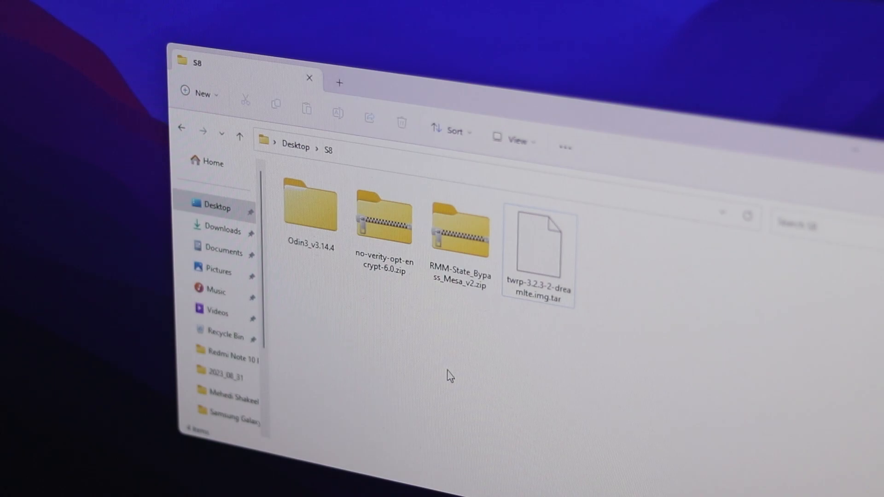
Open the Odin3_v3.14.4 folder and launch Odin3_v3.14.4.exe
{"action": "double_click", "coordinate": [309, 204]}
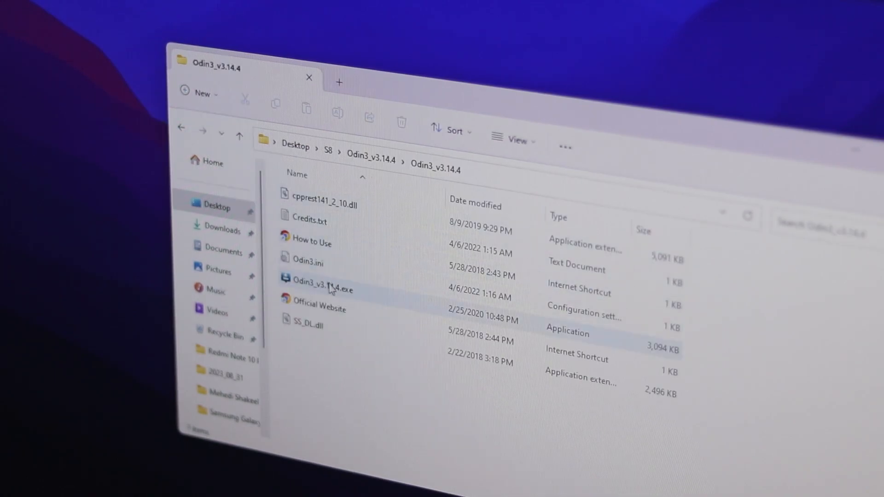
{"action": "left_click", "coordinate": [322, 289]}
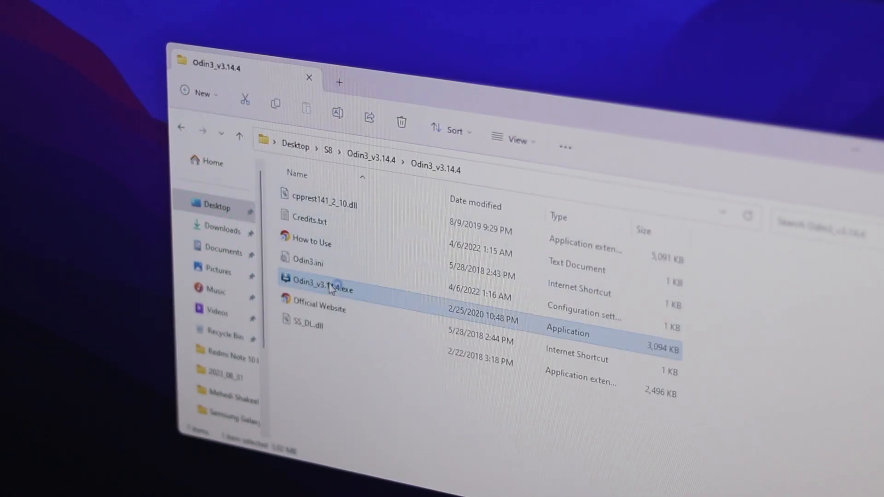
{"action": "double_click", "coordinate": [319, 289]}
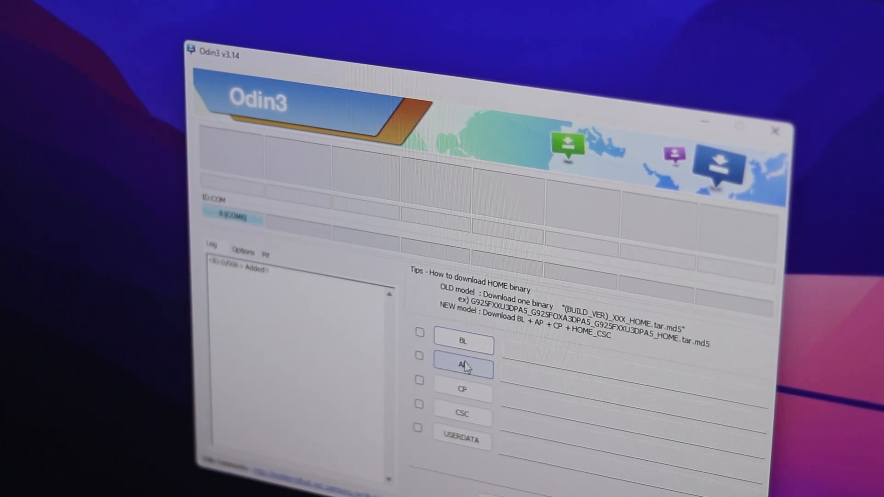
Load twrp-3.2.3-2-dreamlte.img.tar from Desktop\S8 into AP and show the Options tab
{"action": "left_click", "coordinate": [463, 368]}
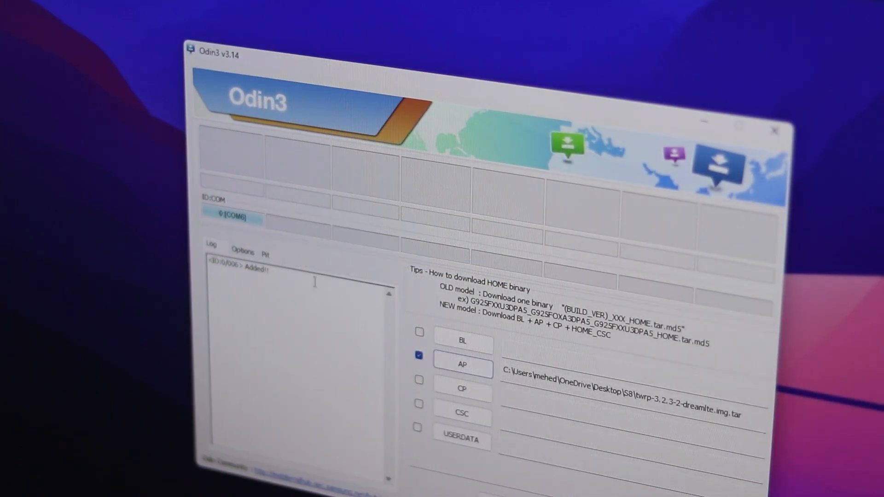
{"action": "left_click", "coordinate": [243, 251]}
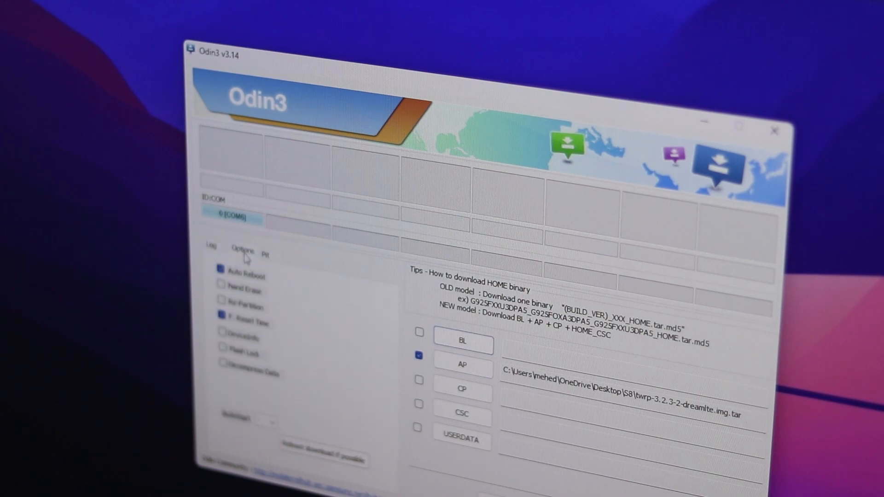
Uncheck Auto Reboot and return to the Log view
{"action": "left_click", "coordinate": [222, 270]}
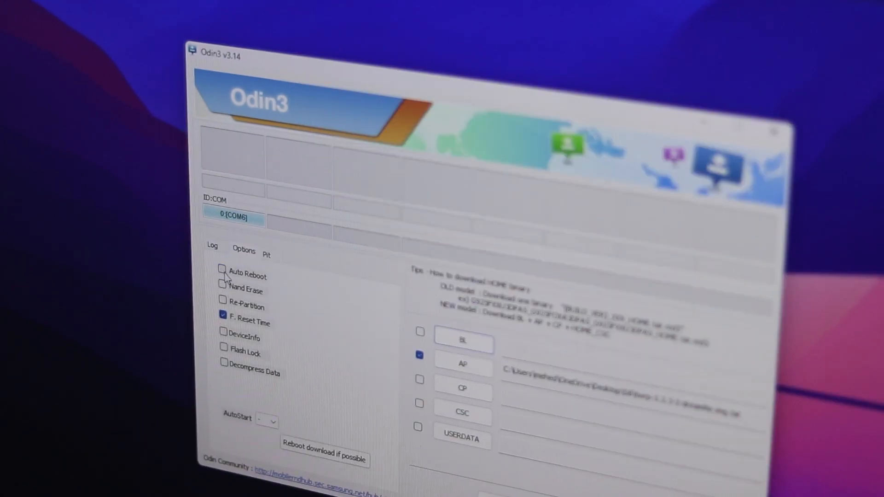
{"action": "left_click", "coordinate": [212, 248]}
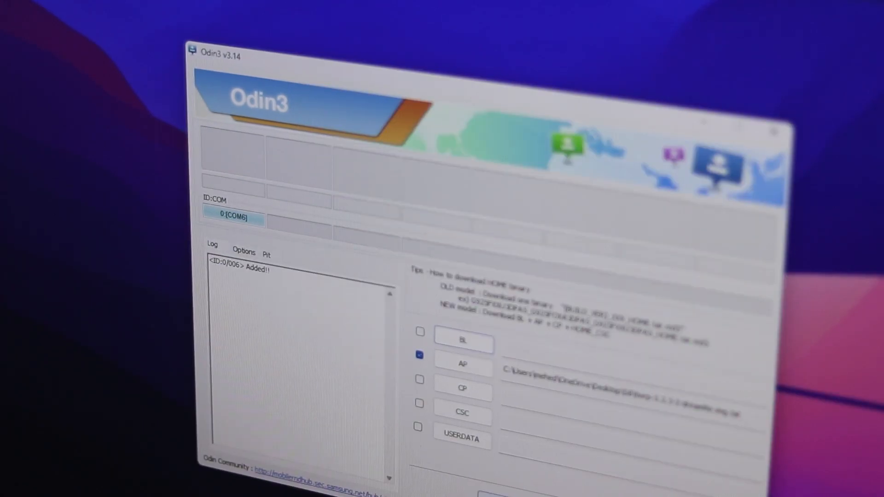